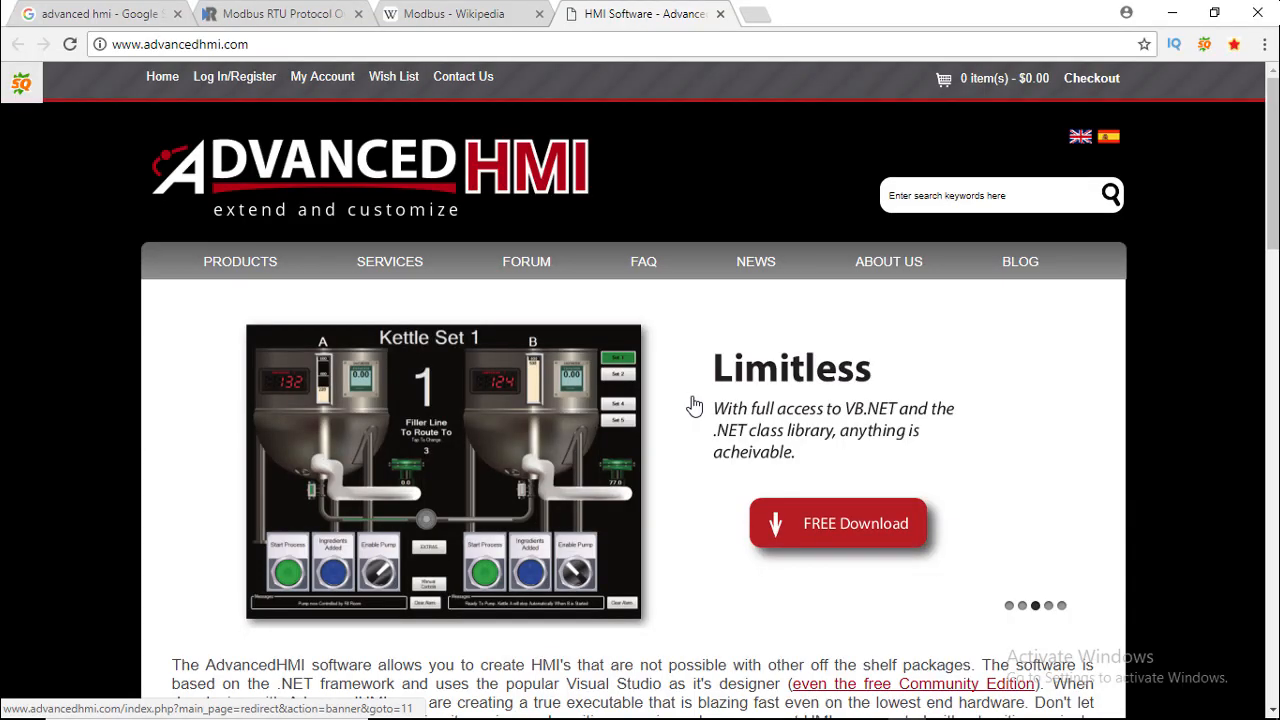
Search the Arduino Library Manager for the SimpleModbus and Modbus libraries
scroll(down, 3)
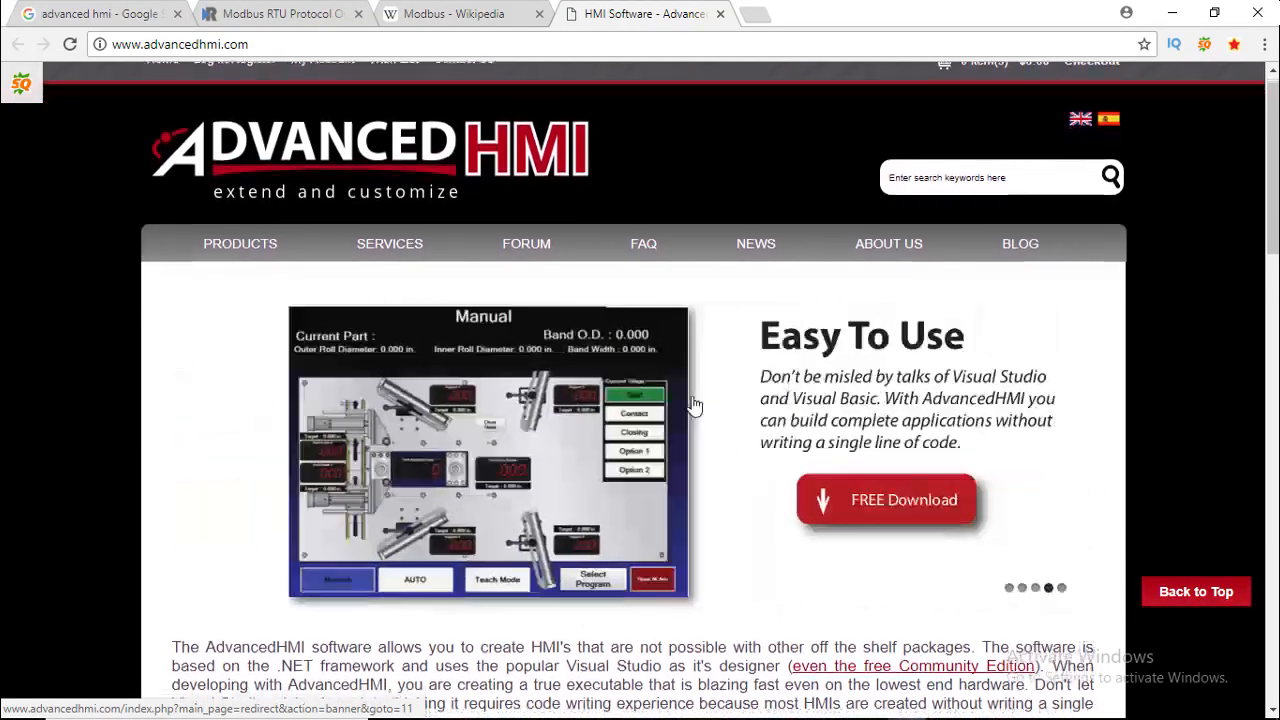
scroll(down, 3)
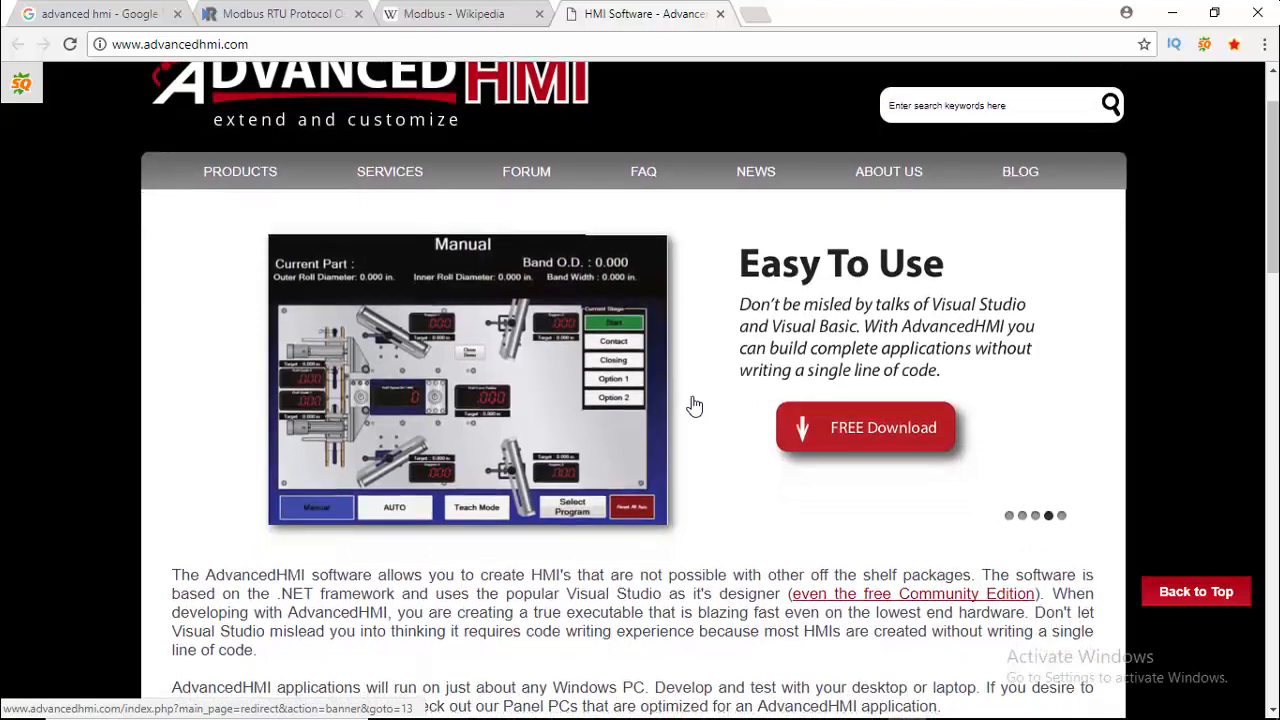
scroll(down, 3)
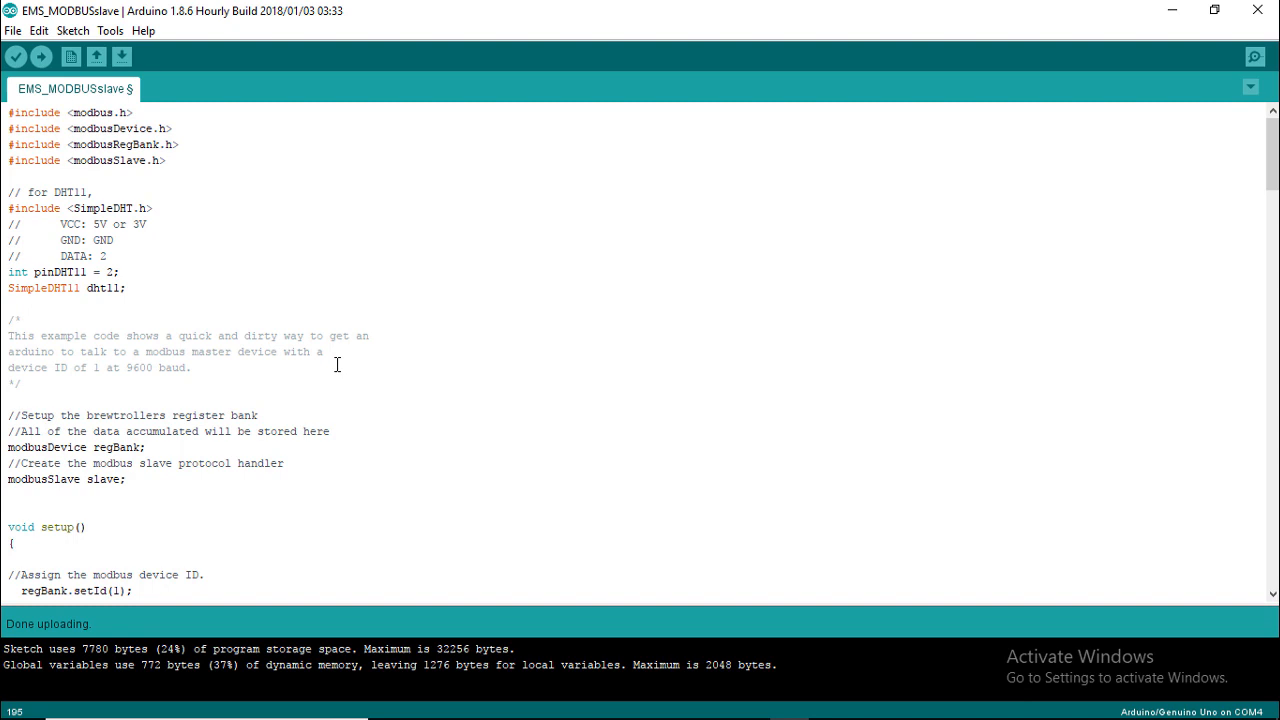
click(108, 33)
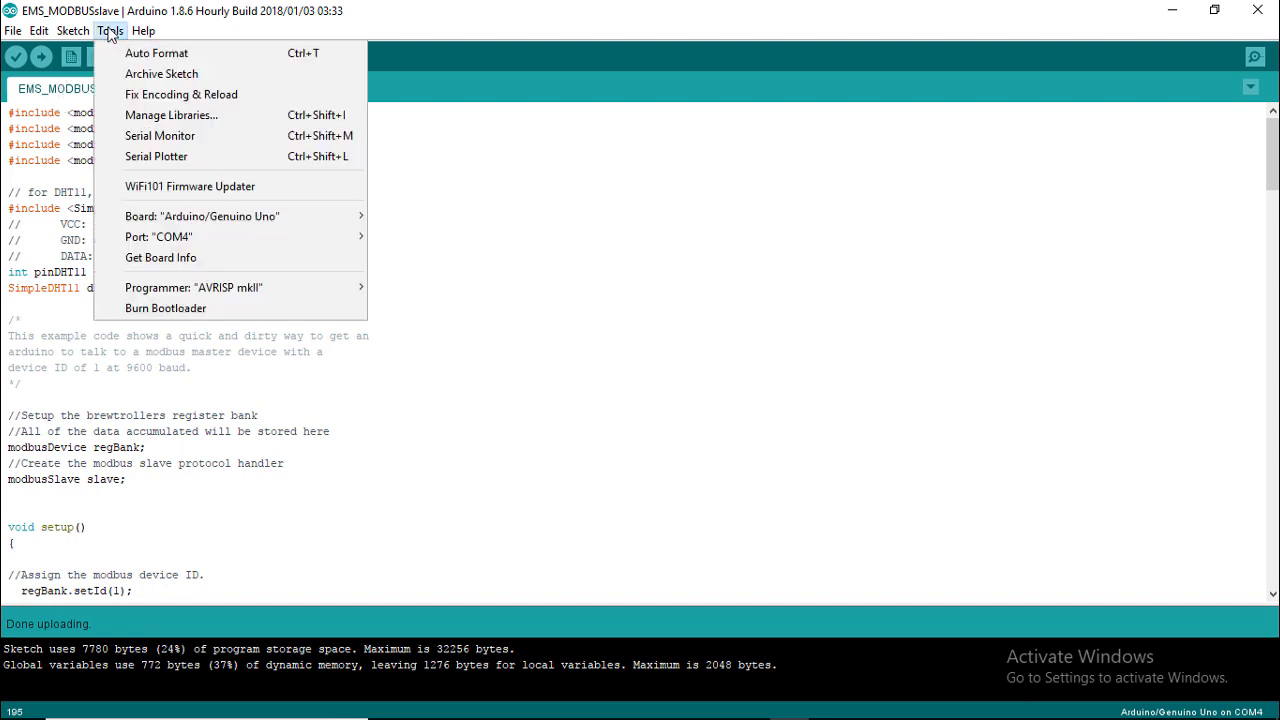
mouse_move(160, 55)
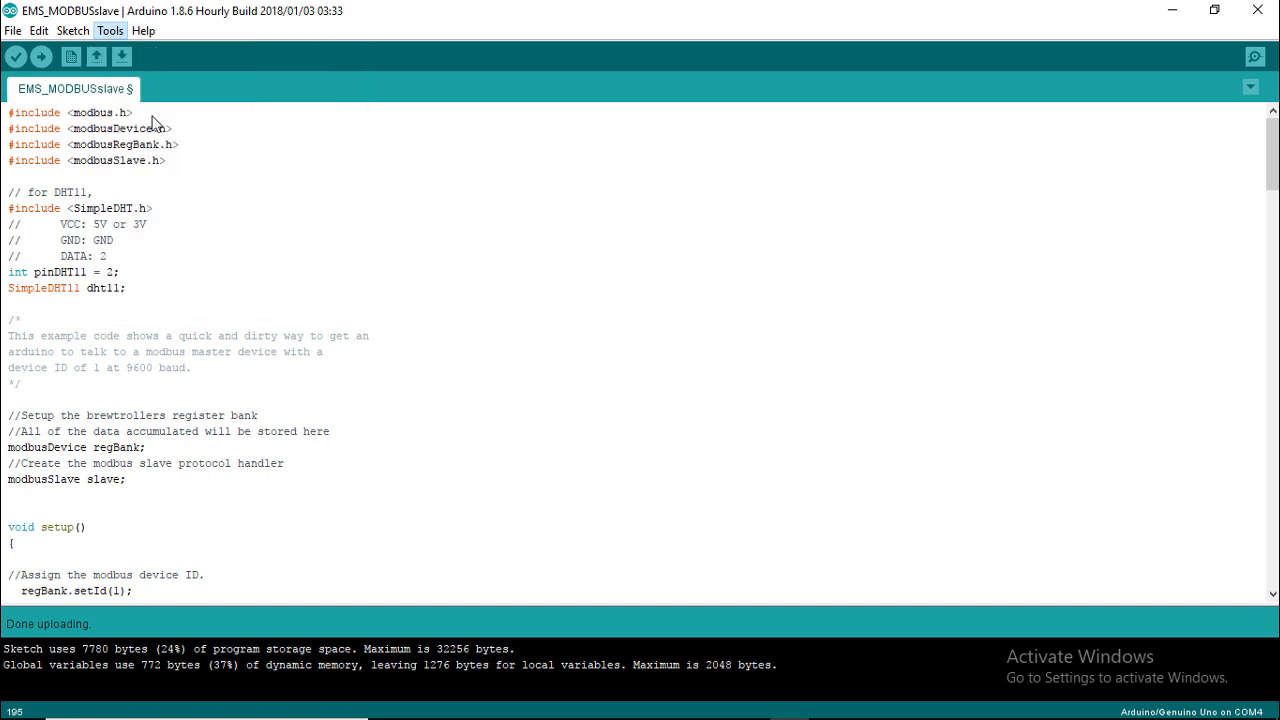
click(110, 33)
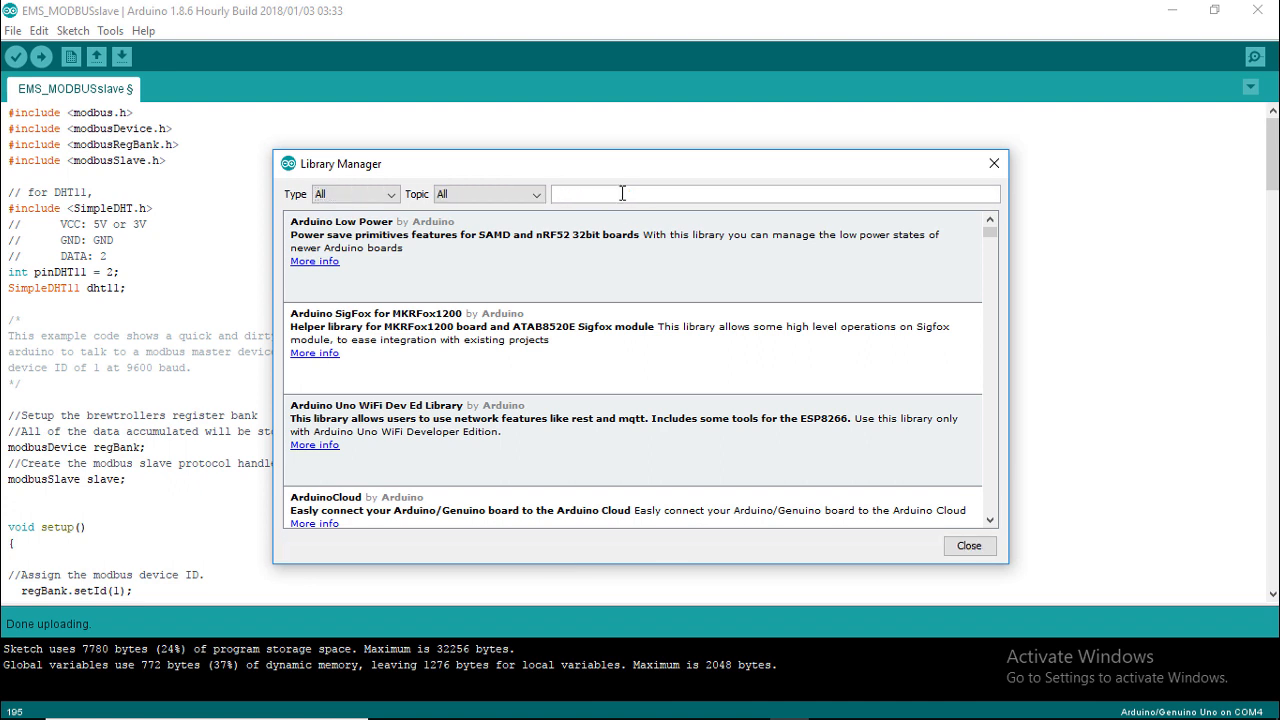
text(simpledht)
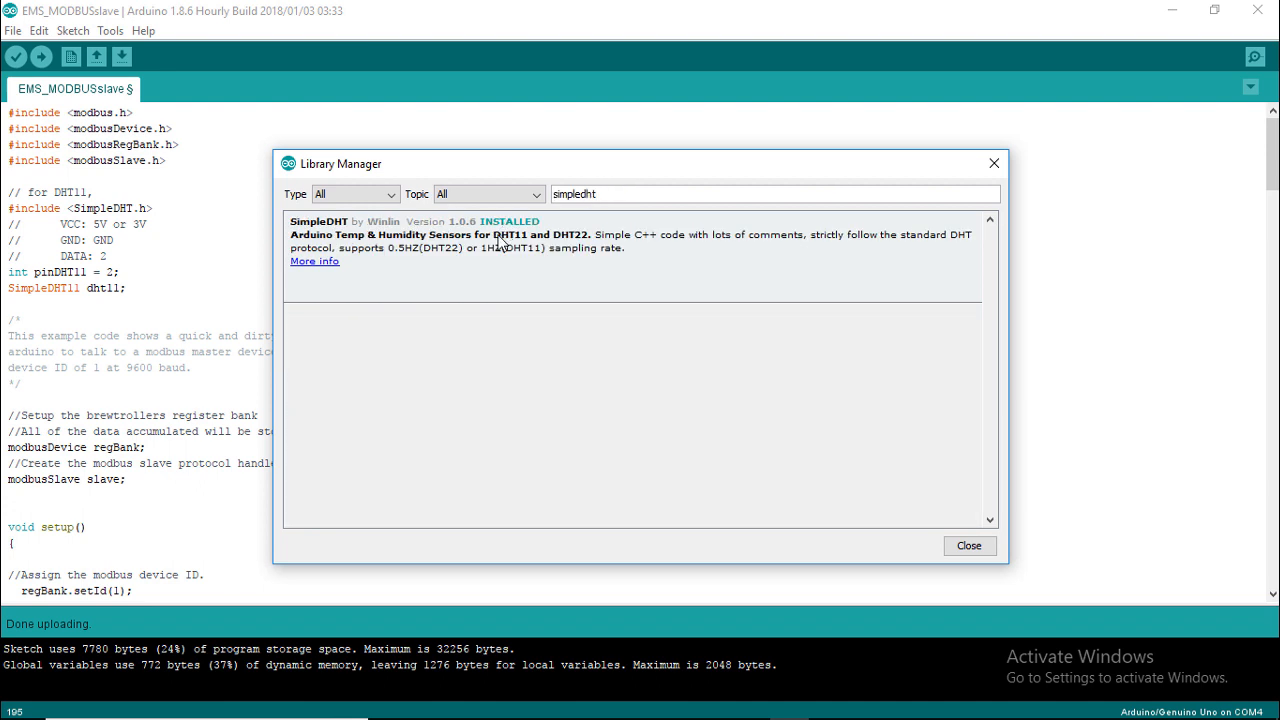
click(652, 194)
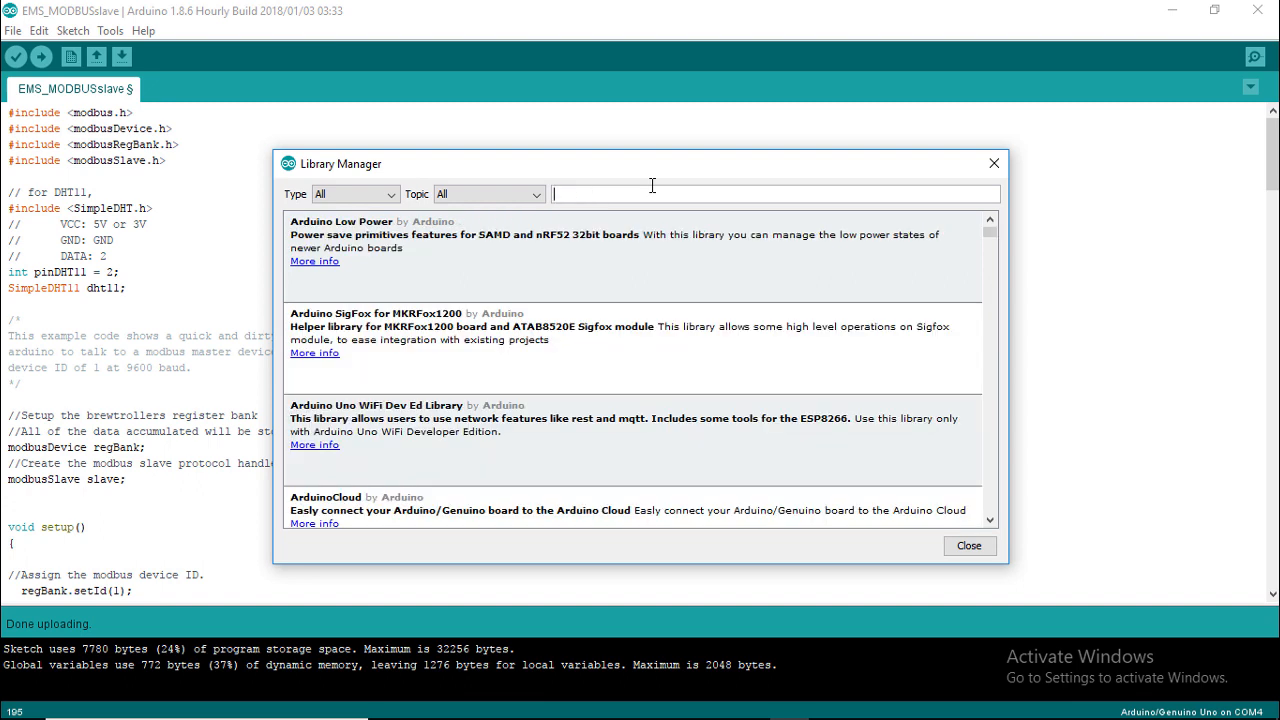
text(modbus)
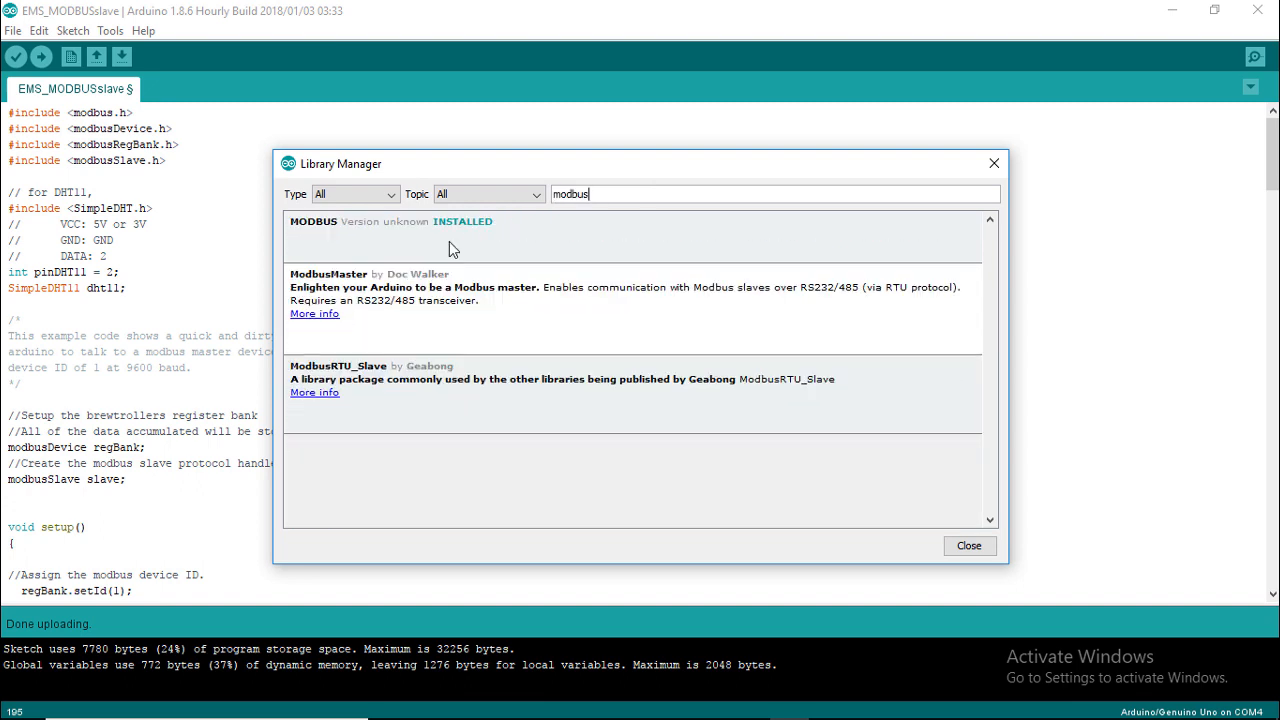
mouse_move(463, 236)
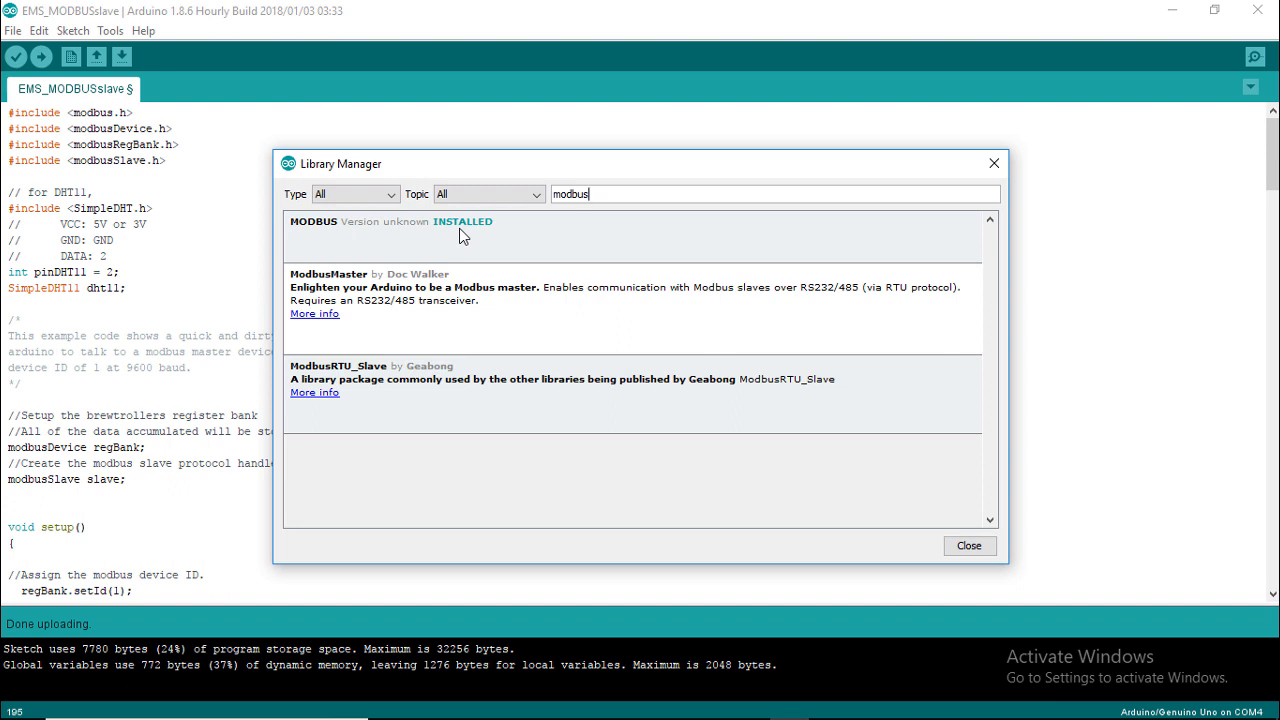
Check the sketch's temperature register 30001 assignment and open MainForm in the designer
click(970, 546)
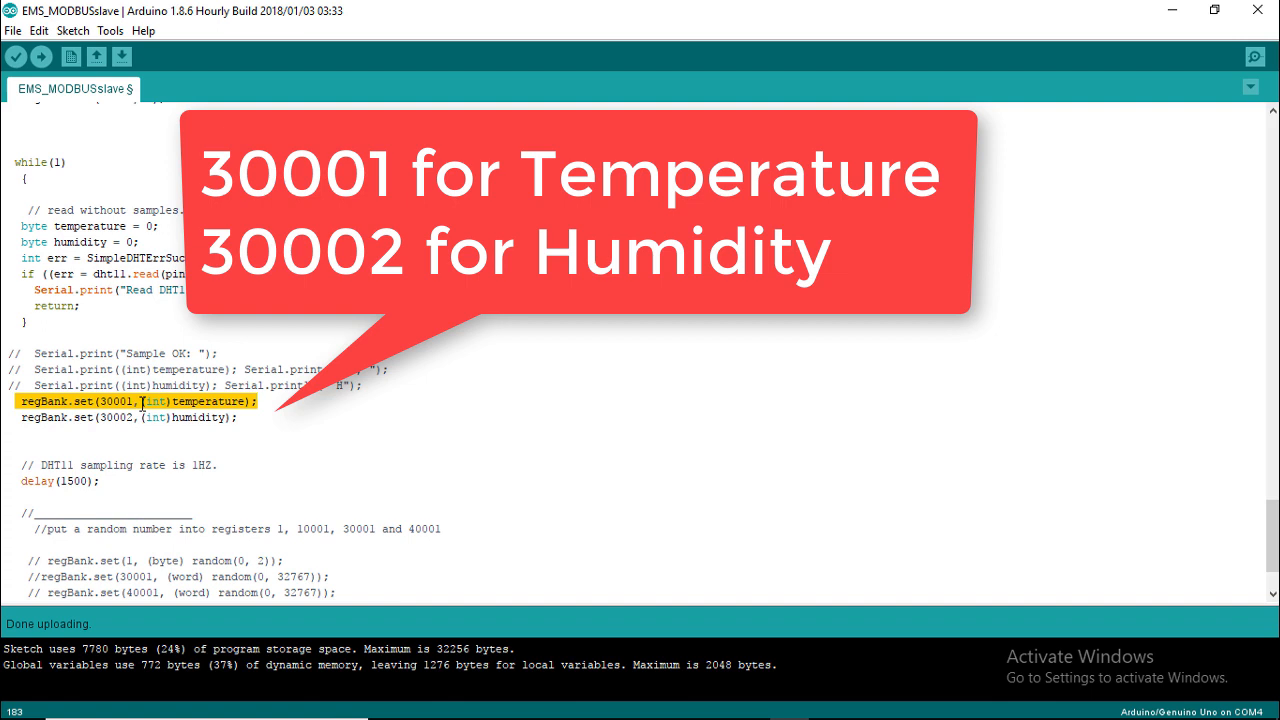
click(108, 417)
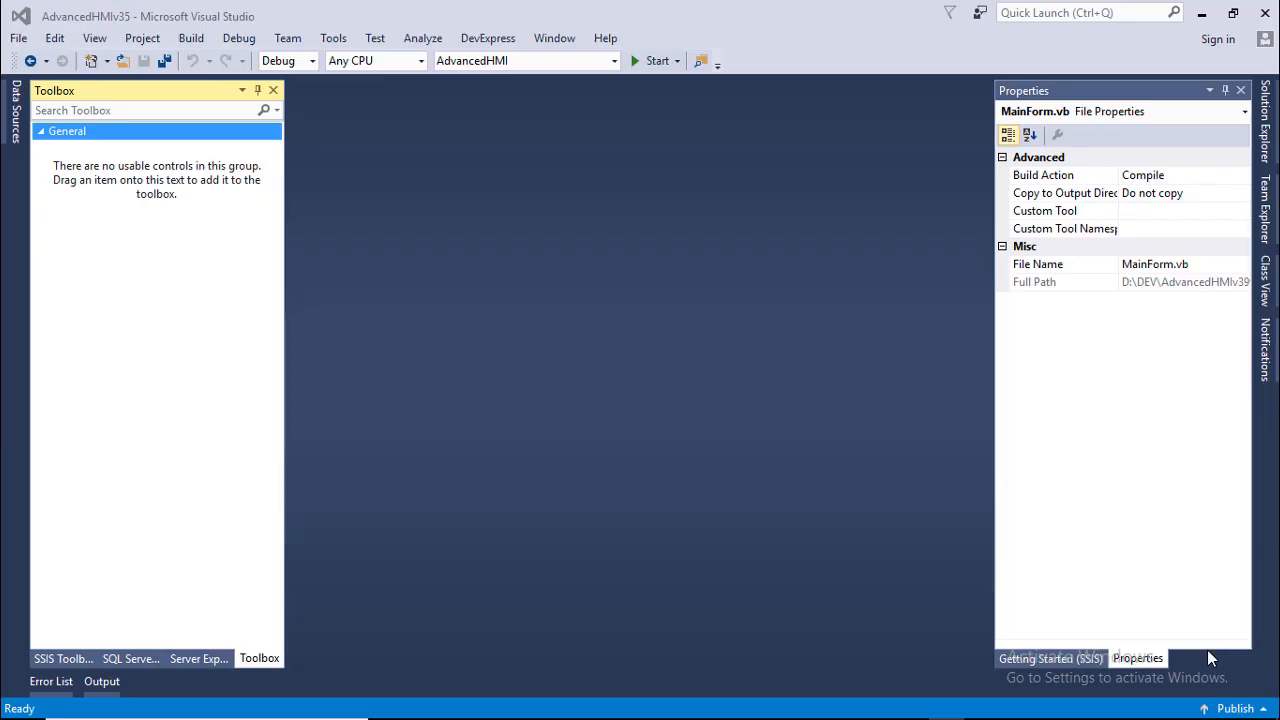
mouse_move(629, 497)
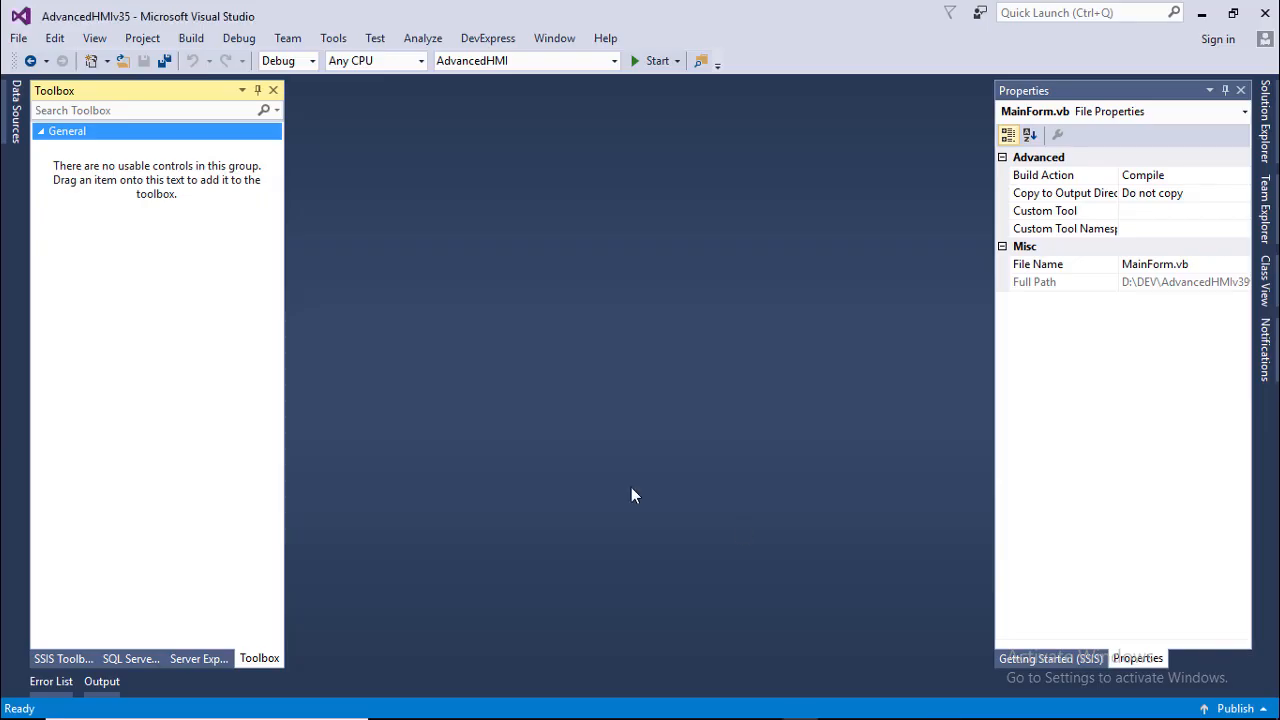
mouse_move(1122, 120)
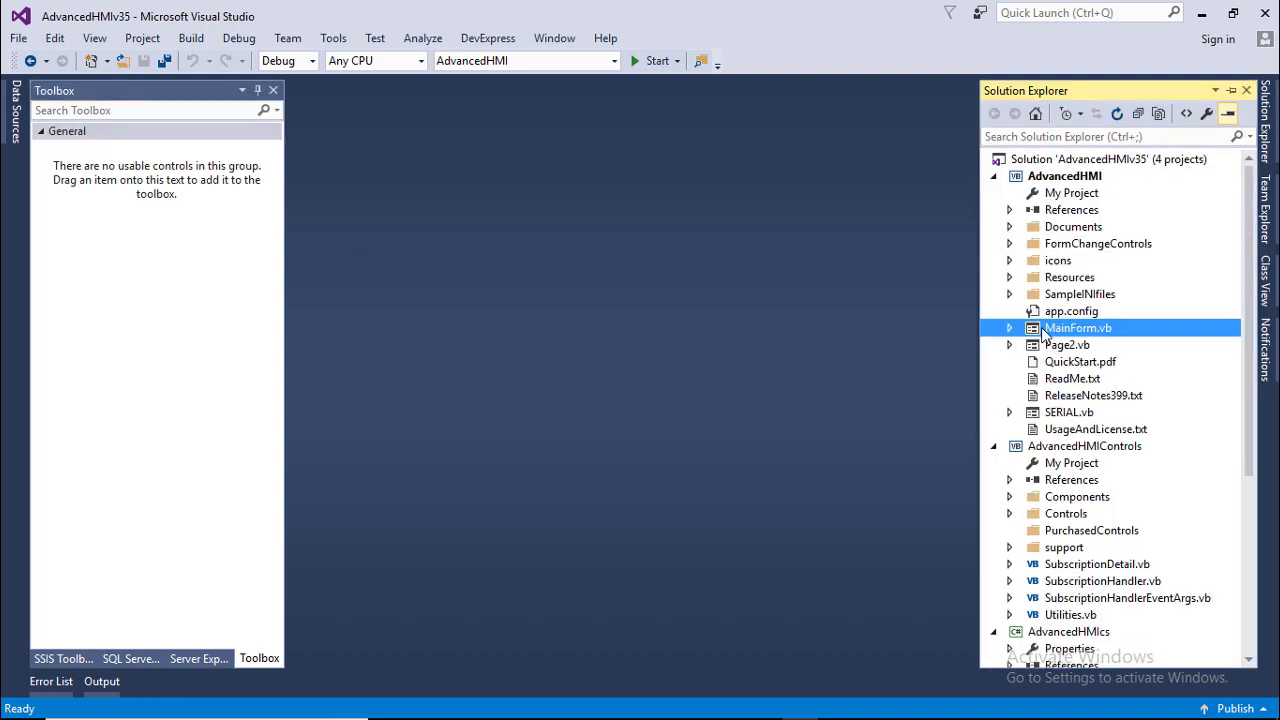
double_click(1077, 327)
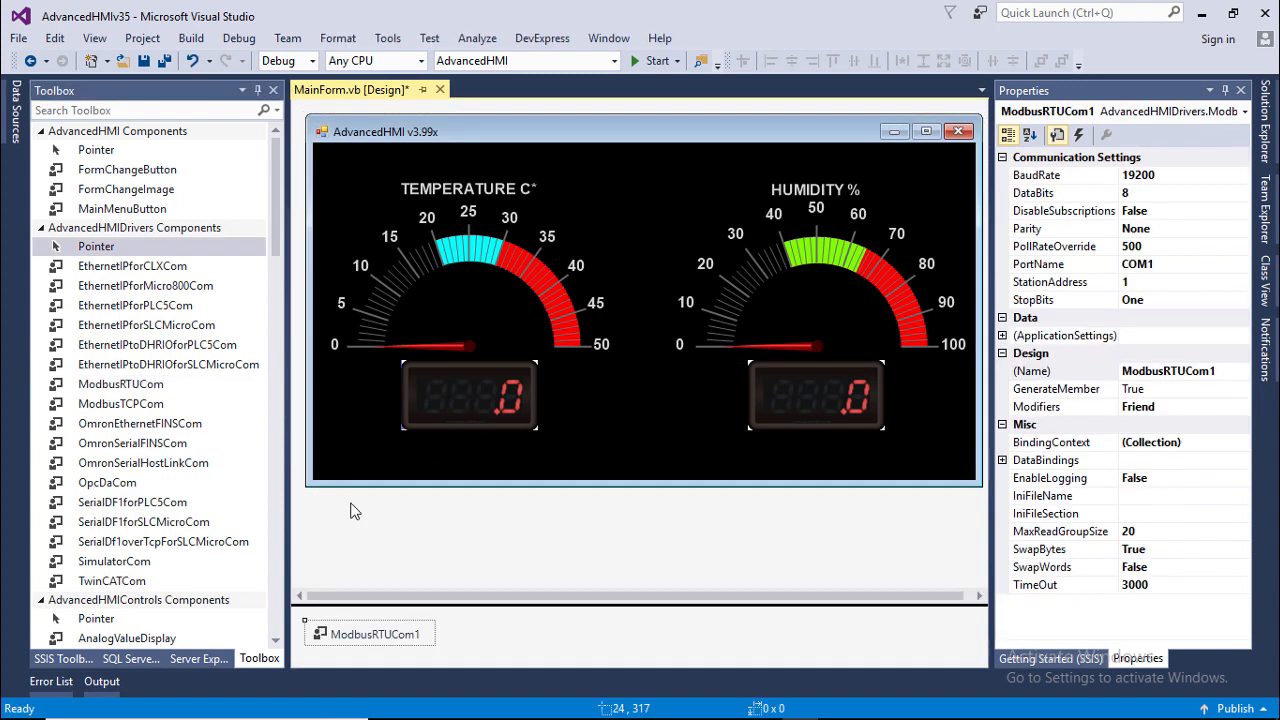
mouse_move(360, 638)
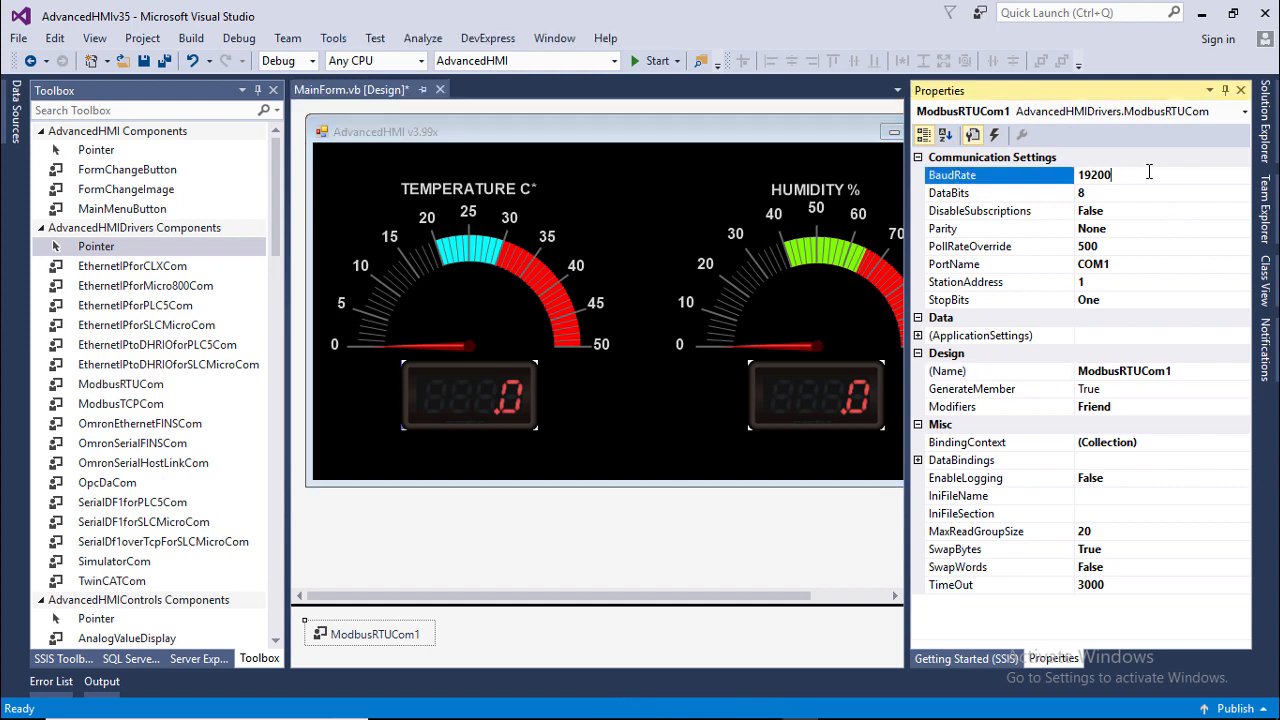
Set ModbusRTUCom1 to 9600 baud on port COM4 and save the form
key(ctrl+a)
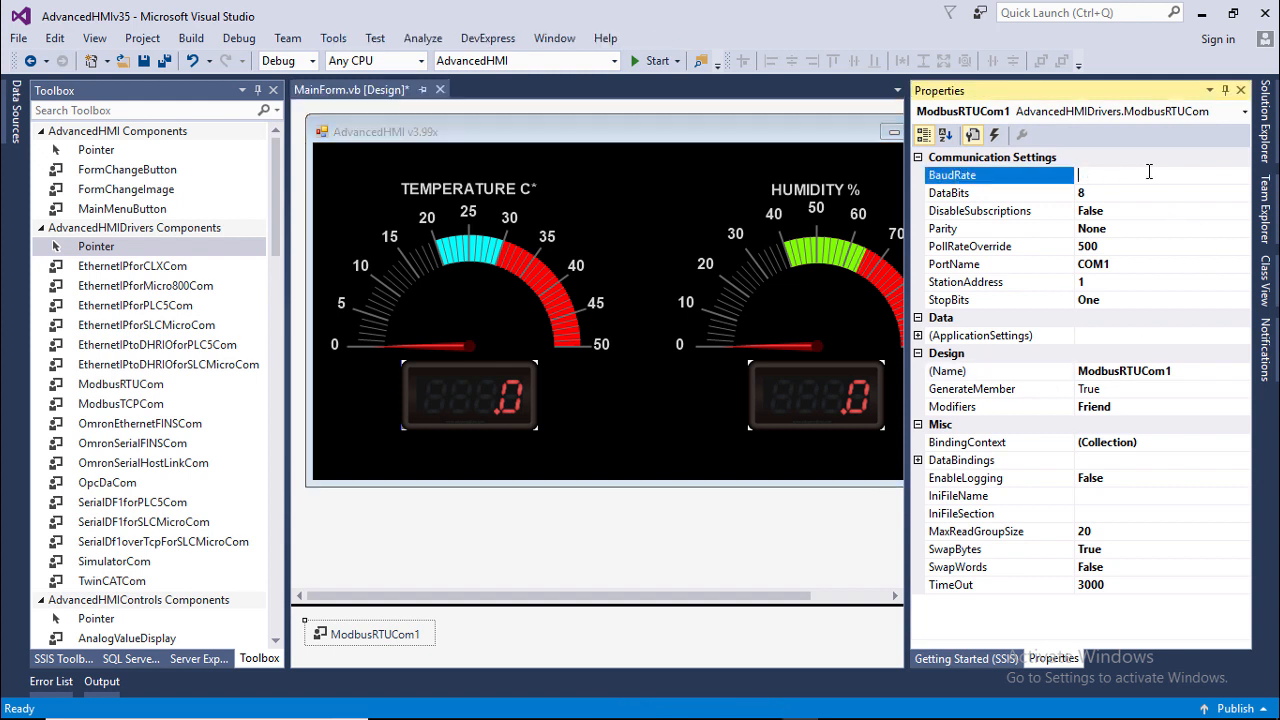
text(9600)
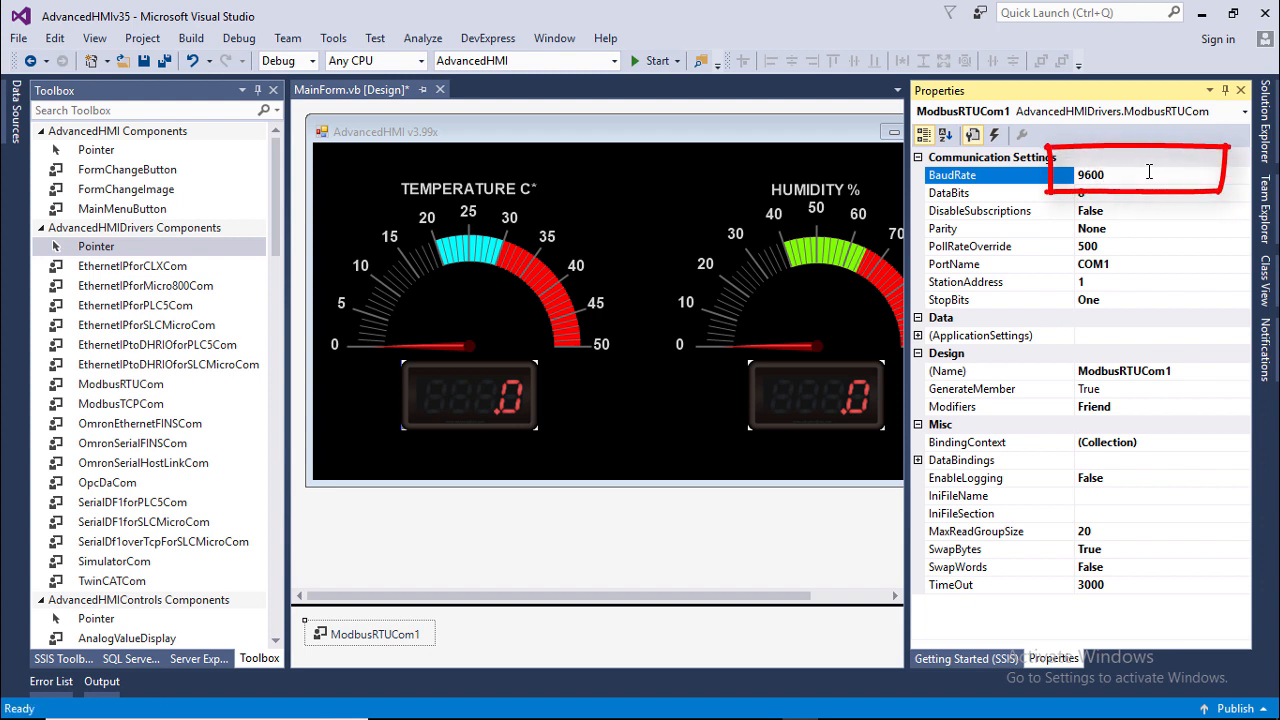
click(977, 264)
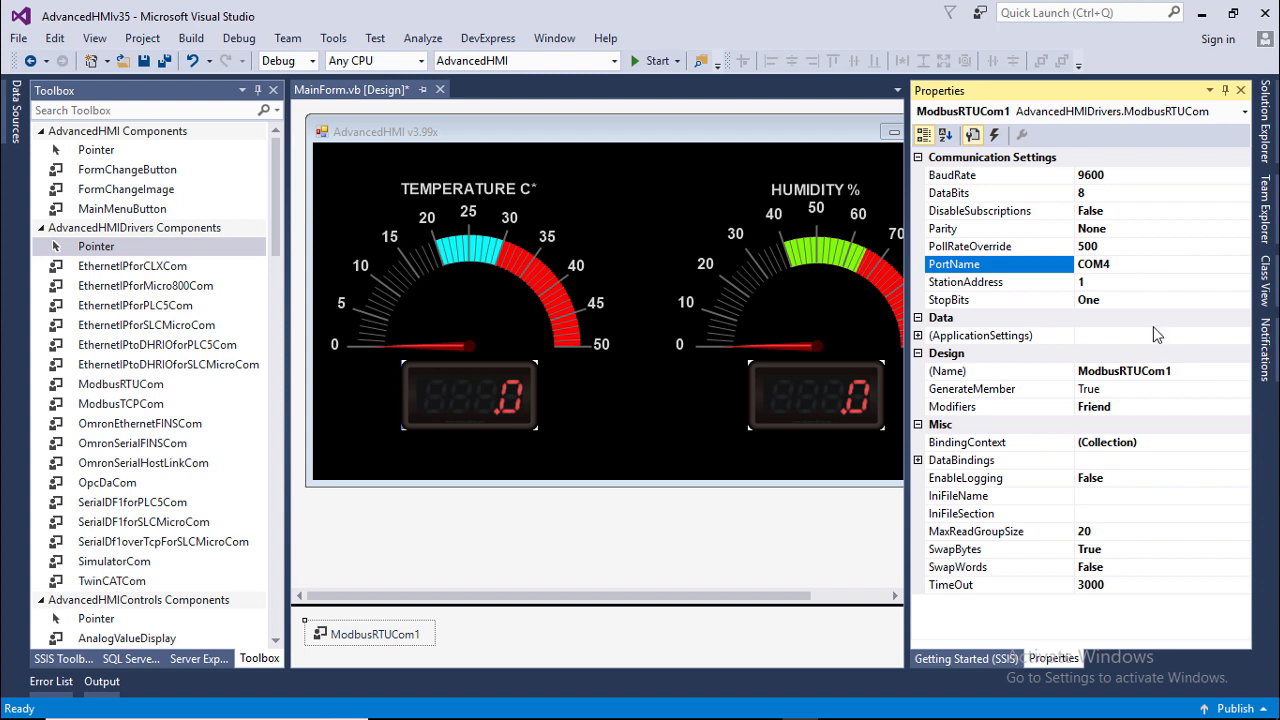
click(1000, 335)
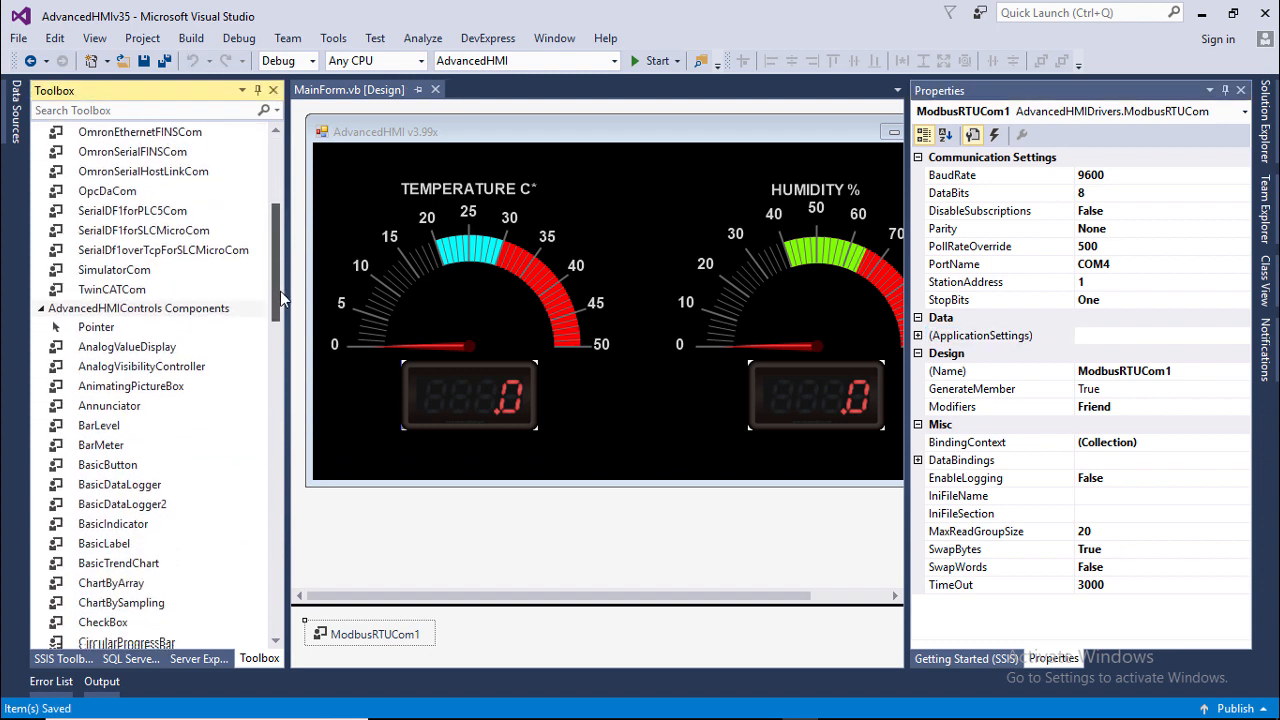
Set the MeterCompact1 temperature gauge's PLCAddressValue to 30001
scroll(down, 3)
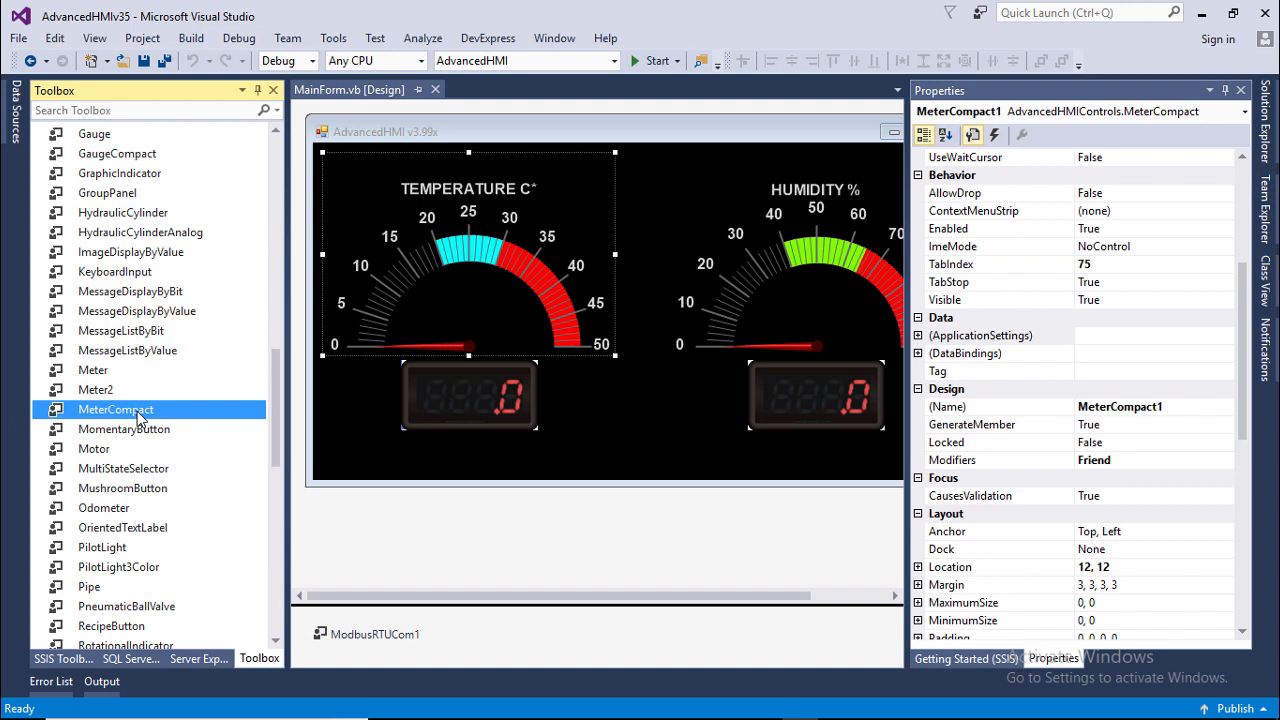
click(467, 398)
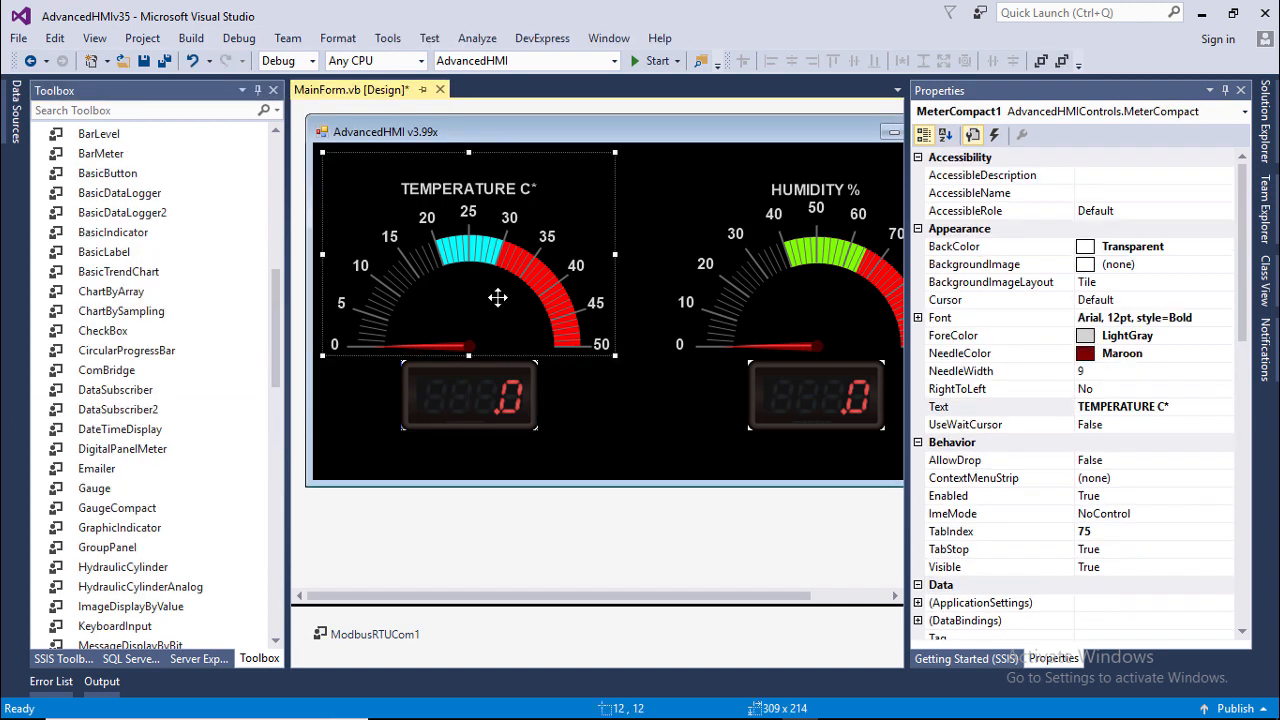
mouse_move(1238, 414)
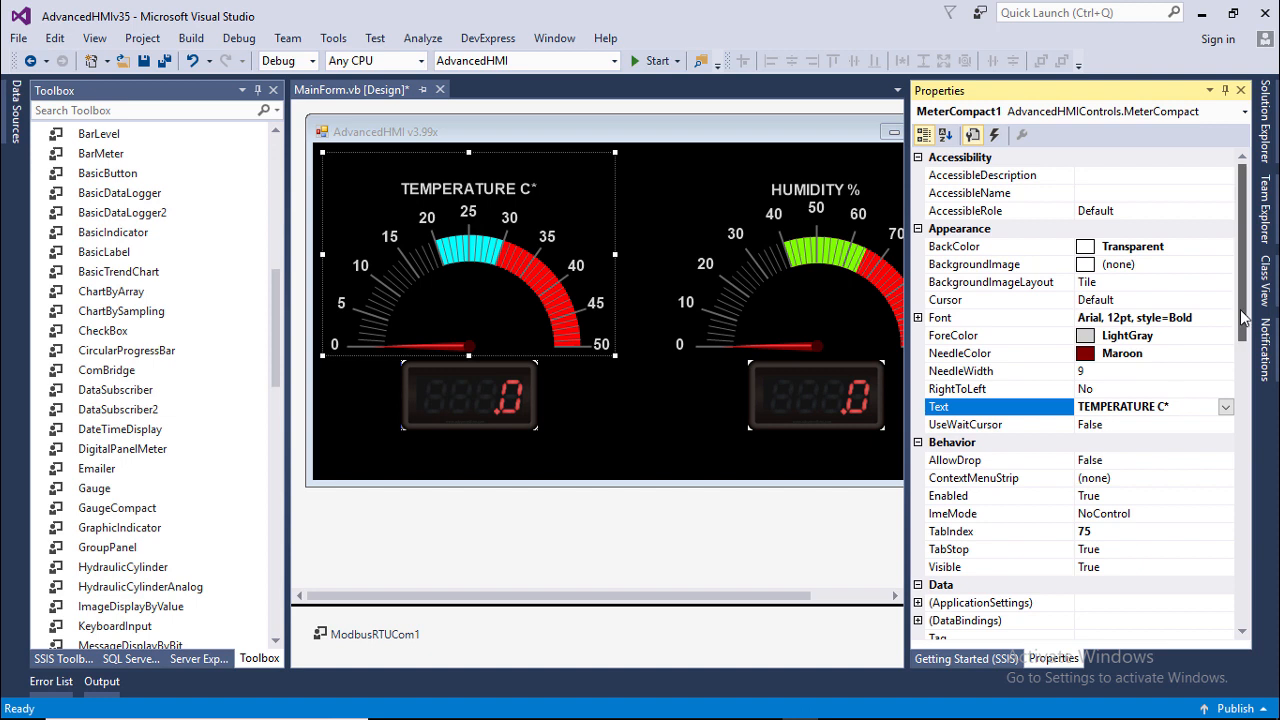
scroll(down, 3)
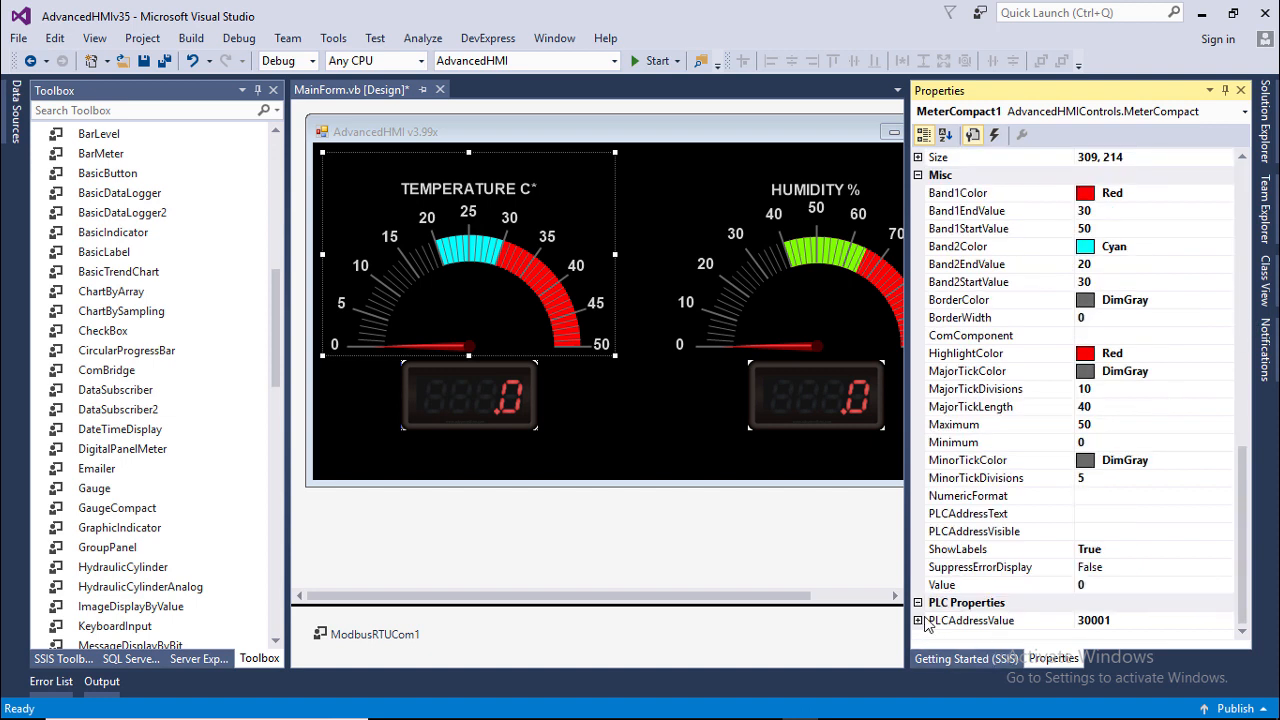
click(970, 620)
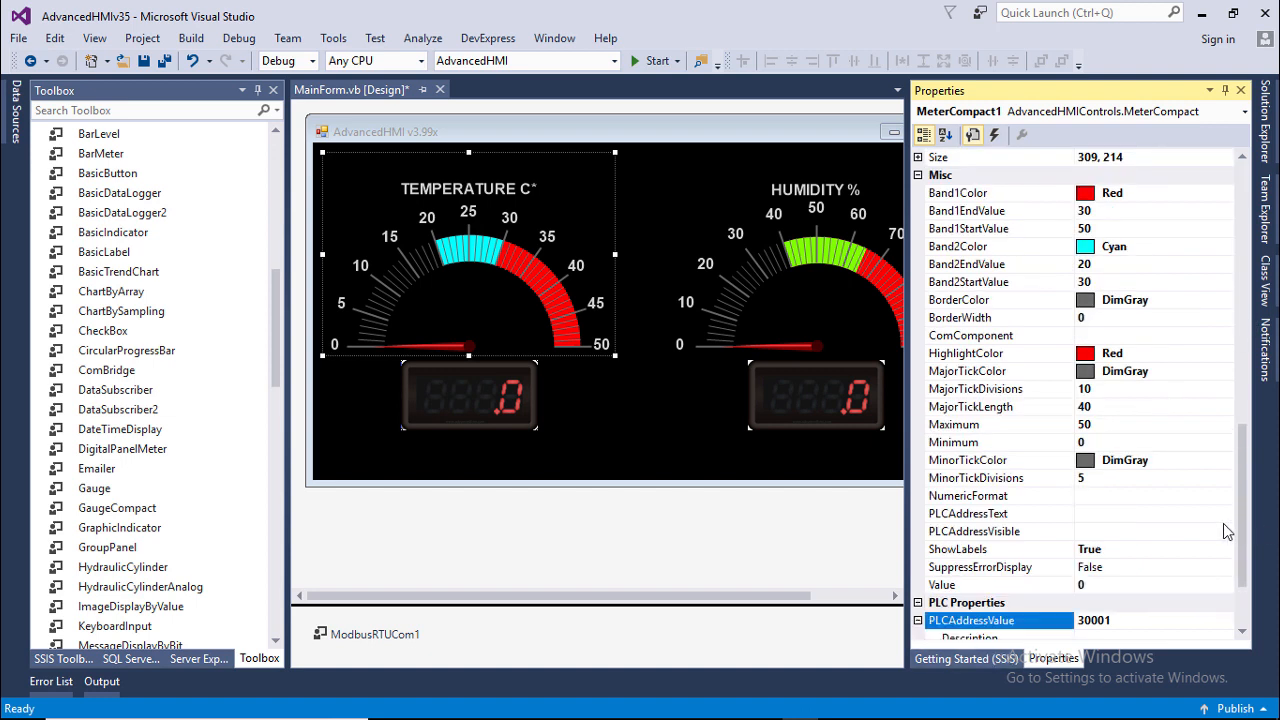
scroll(down, 3)
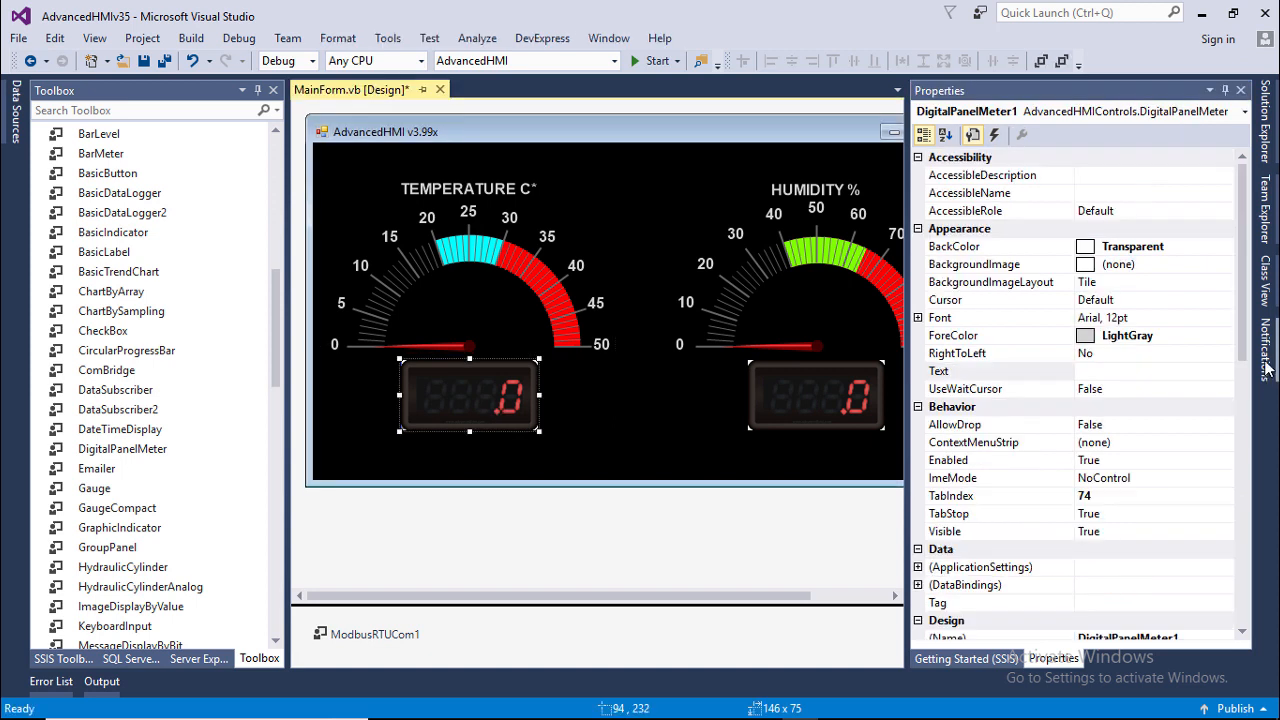
mouse_move(1230, 327)
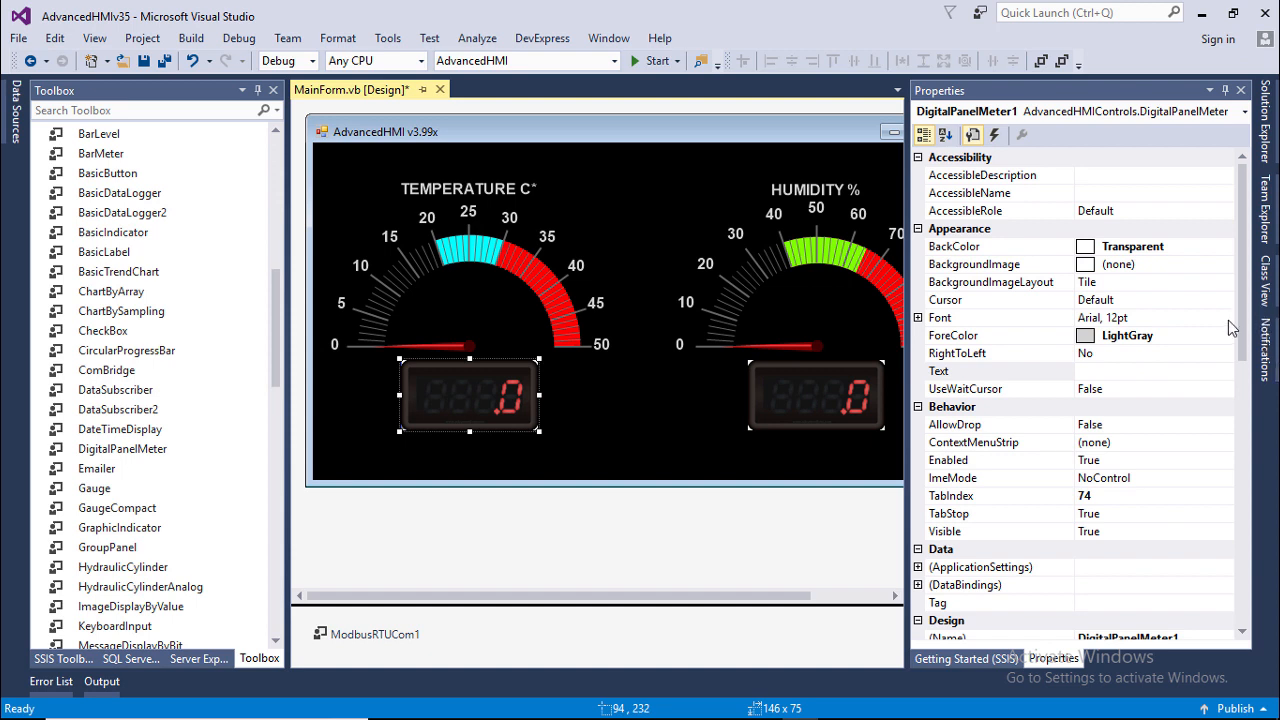
Set the DigitalPanelMeter1 temperature readout's PLCAddressValue to 30001
scroll(down, 3)
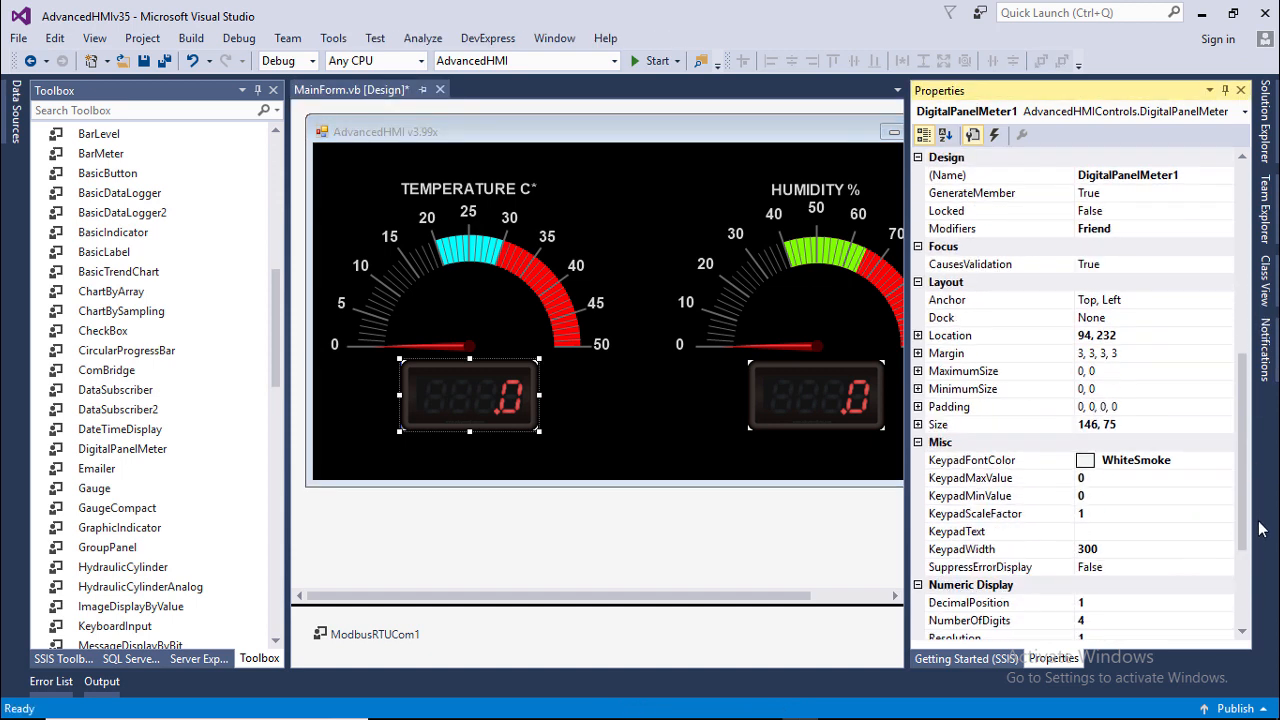
click(1000, 602)
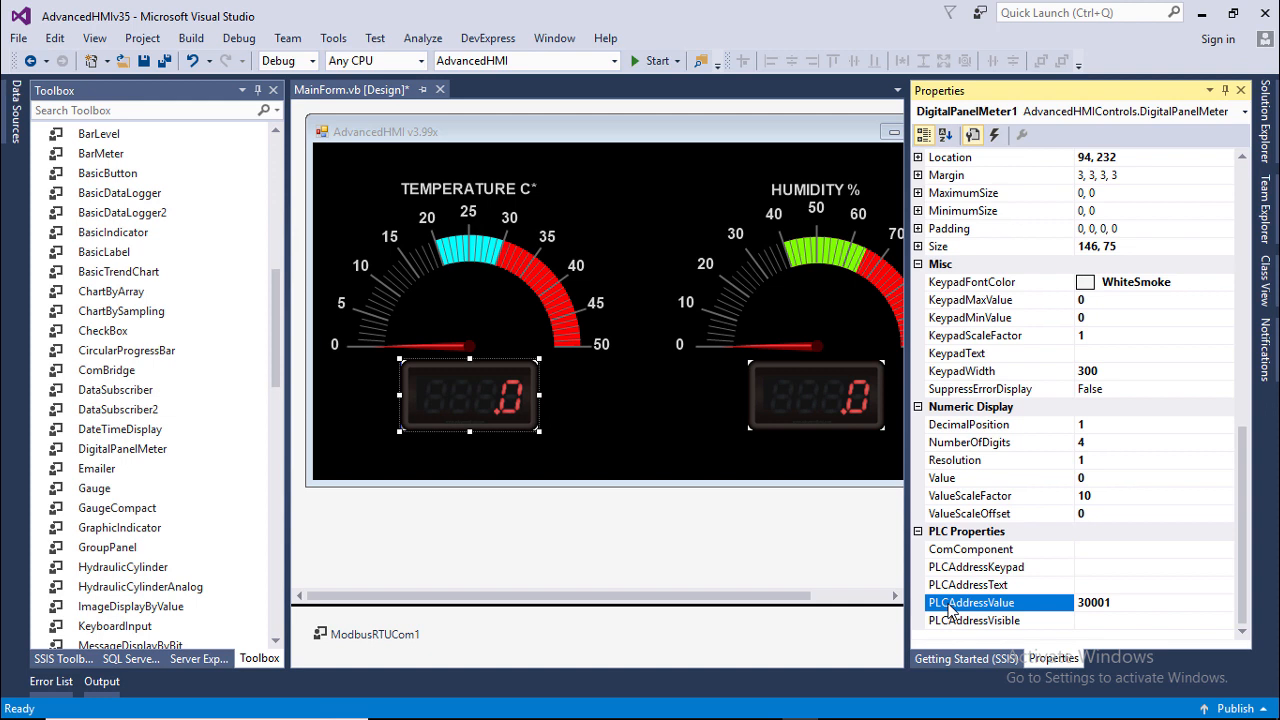
double_click(1114, 602)
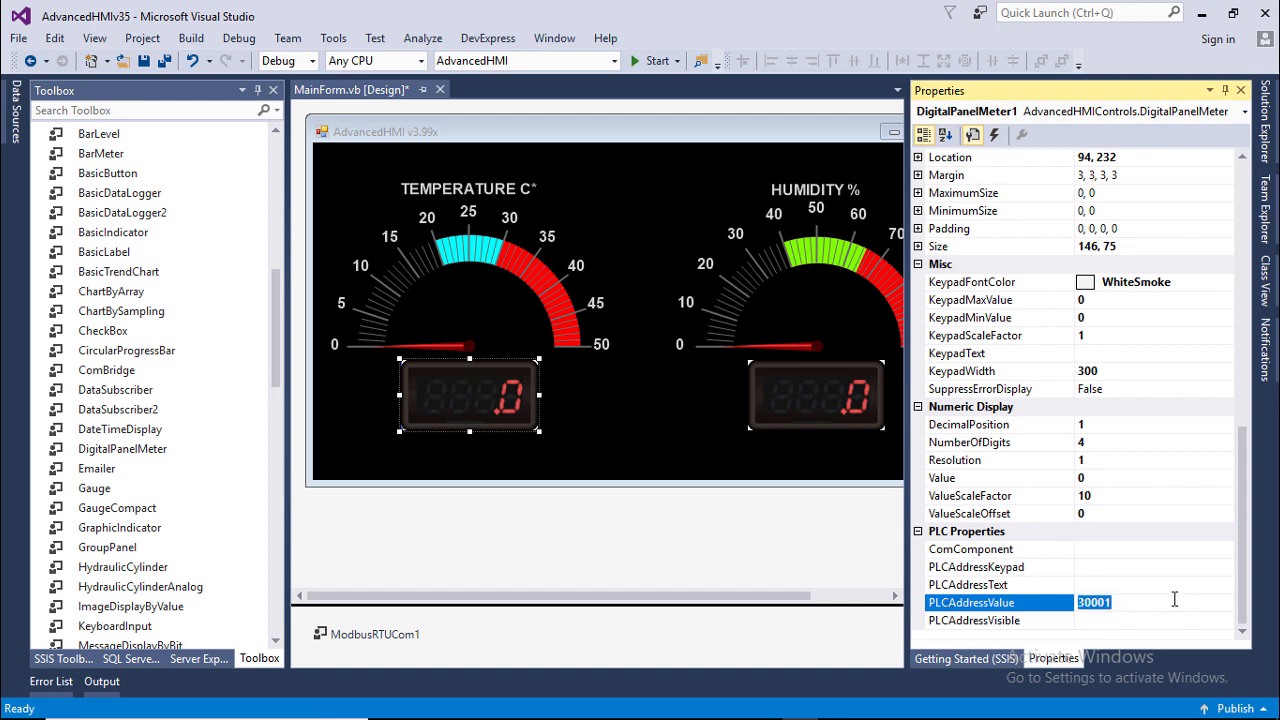
Point the MeterCompact2 humidity gauge at address 30002, then select the humidity readout
click(804, 263)
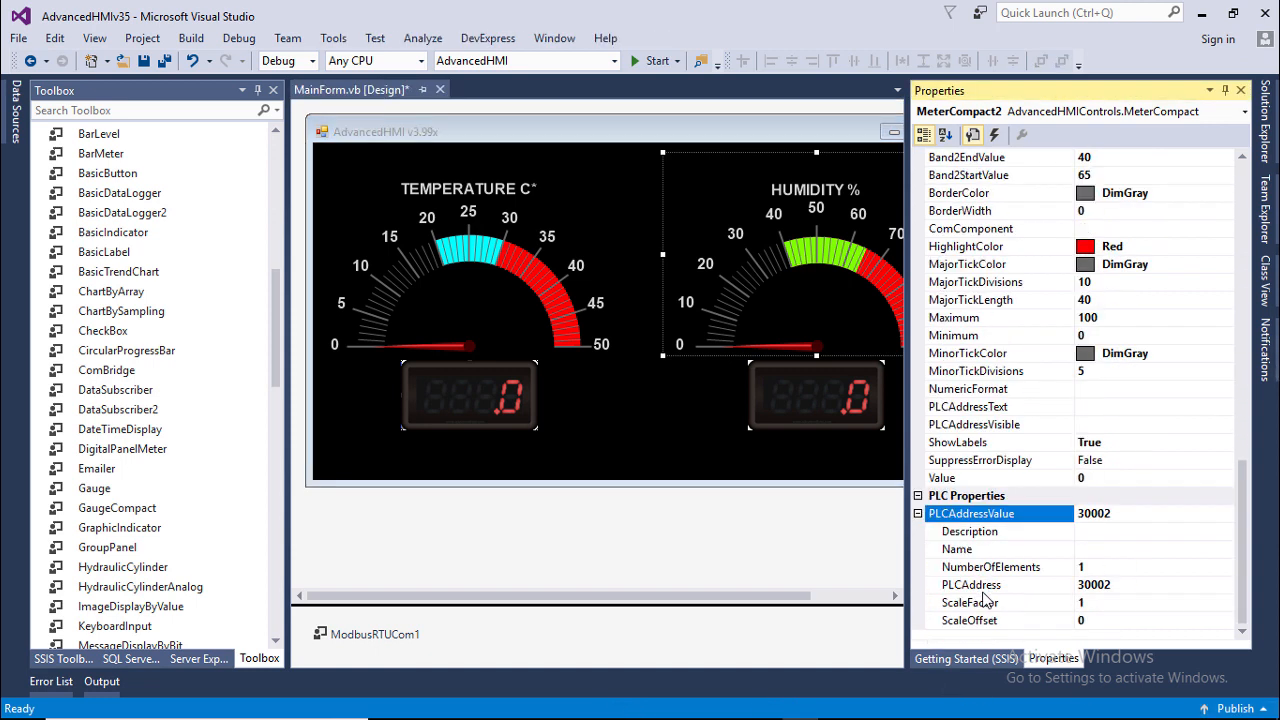
click(971, 584)
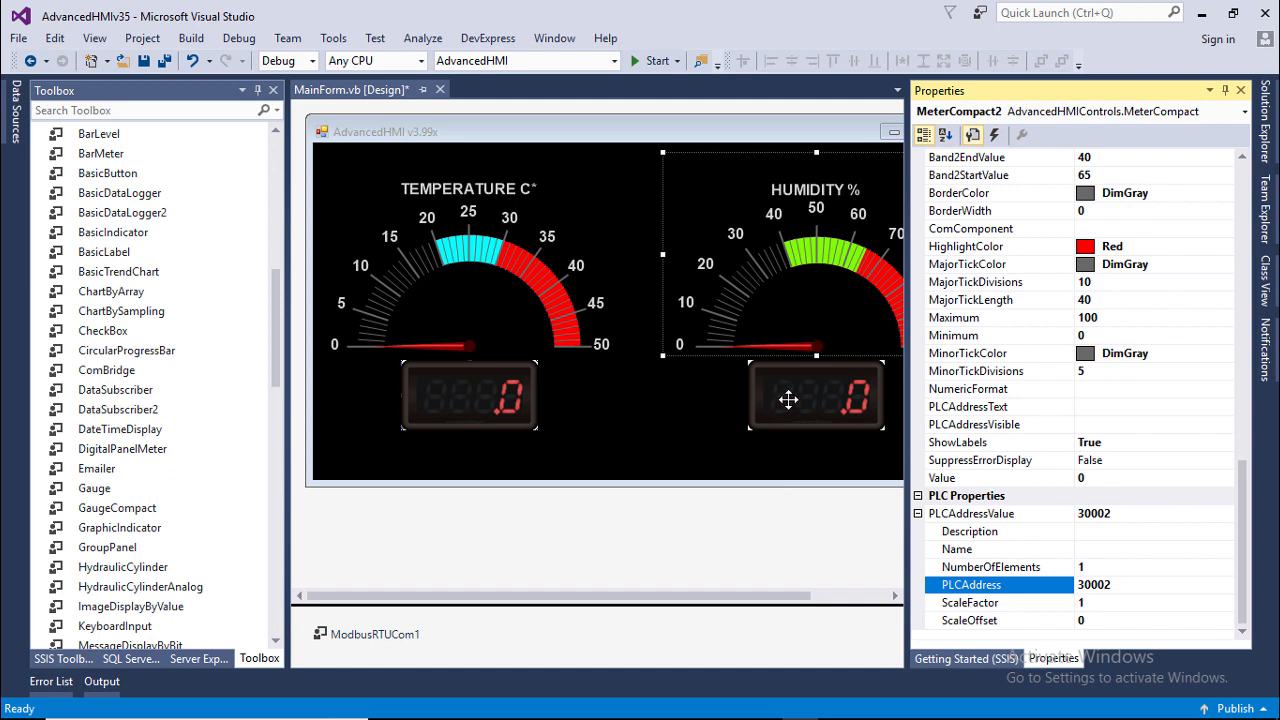
click(789, 399)
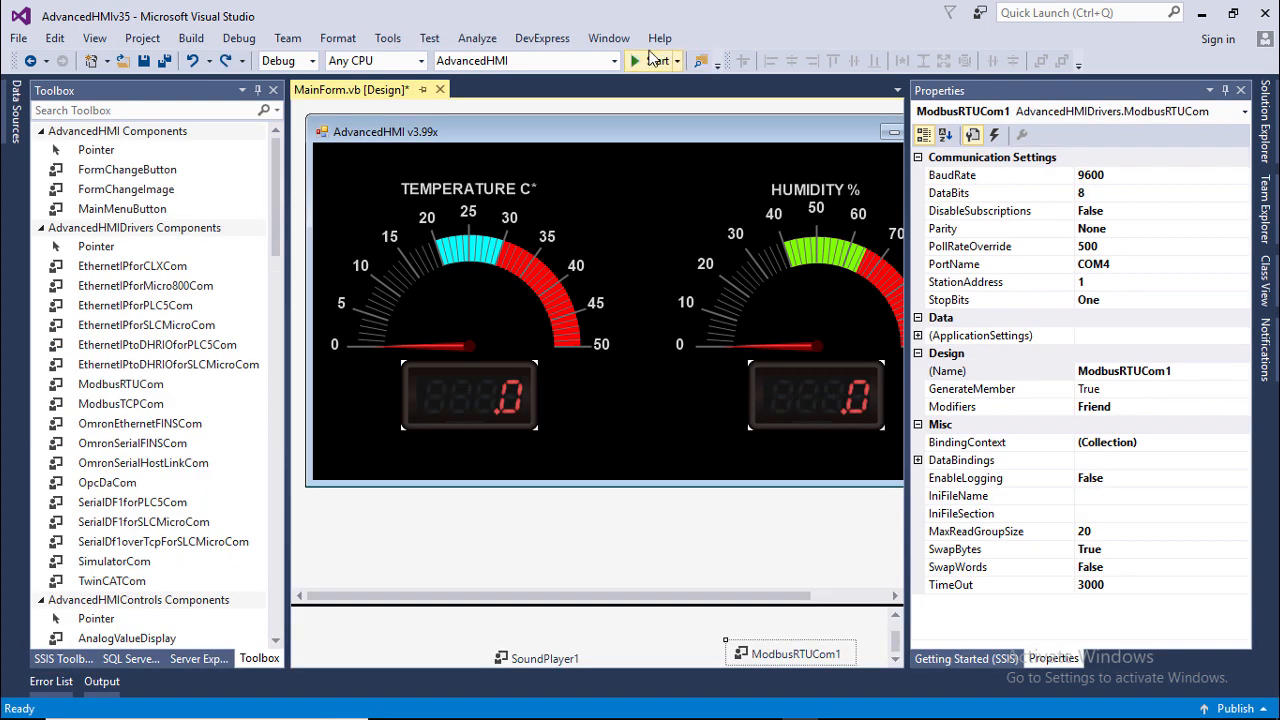
Build and run the AdvancedHMI app, showing live 31.0 °C and 53.0% readings
click(651, 61)
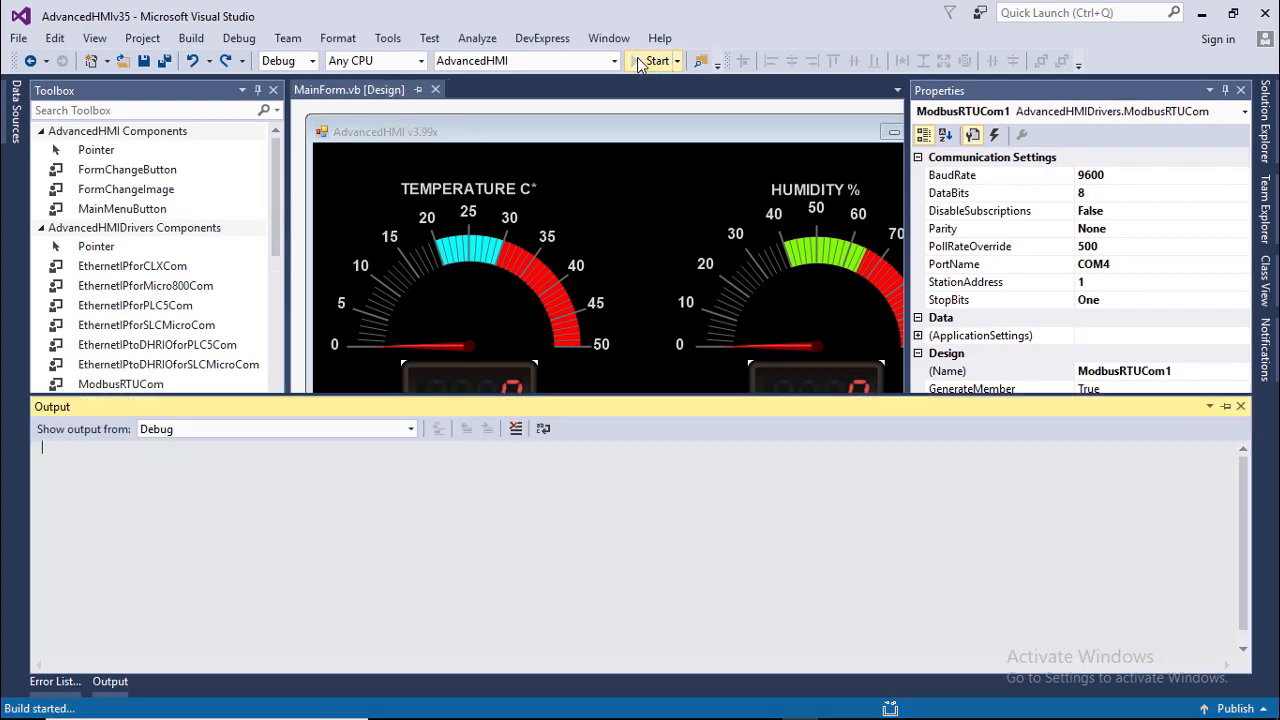
click(648, 61)
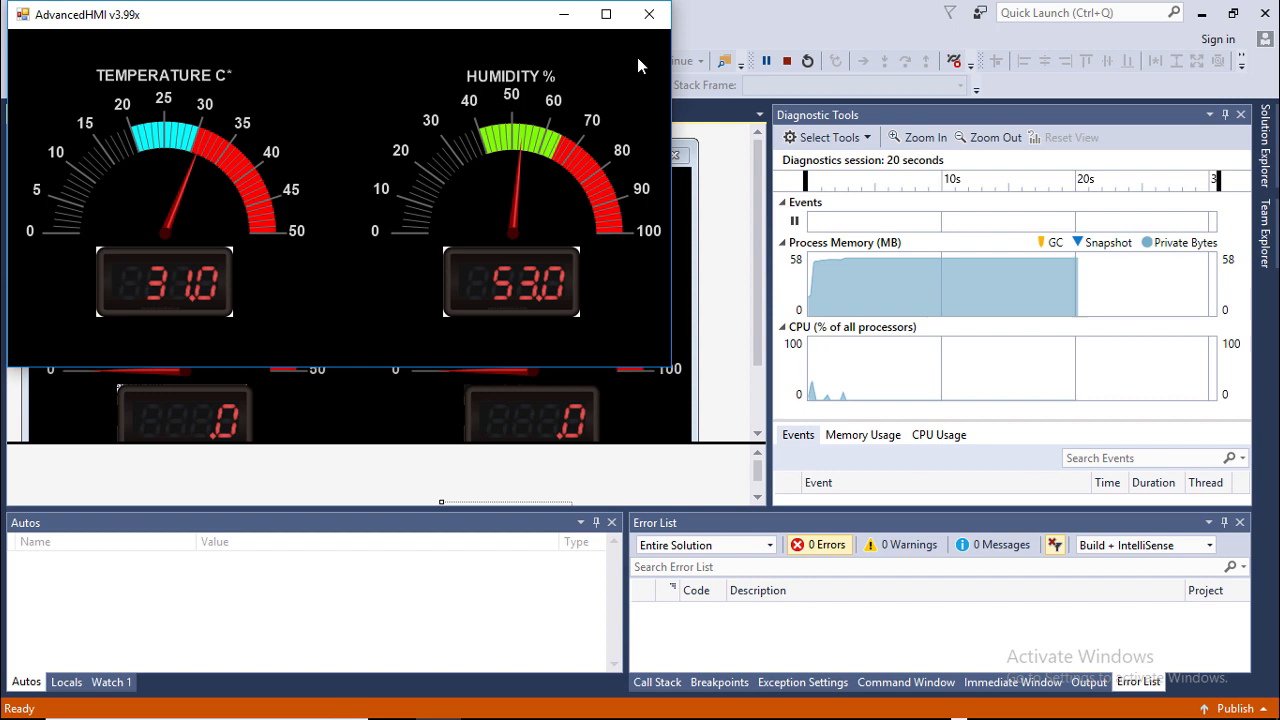
mouse_move(650, 44)
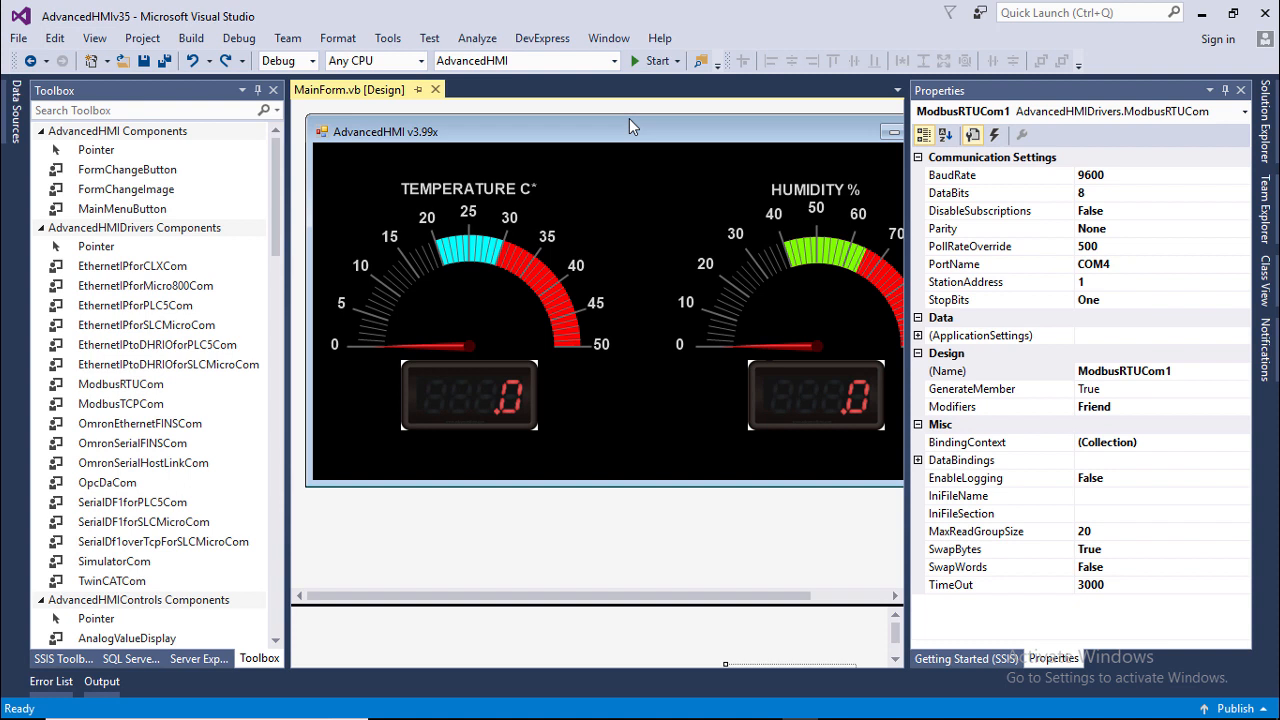
mouse_move(652, 153)
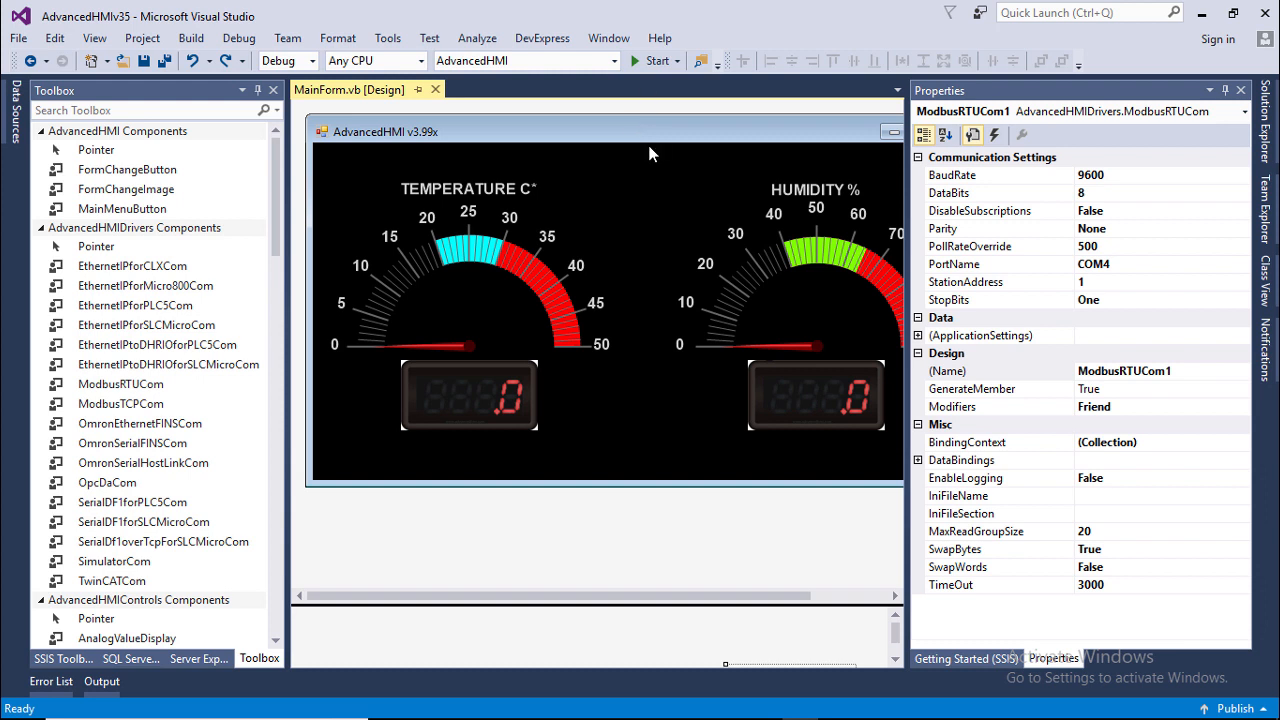